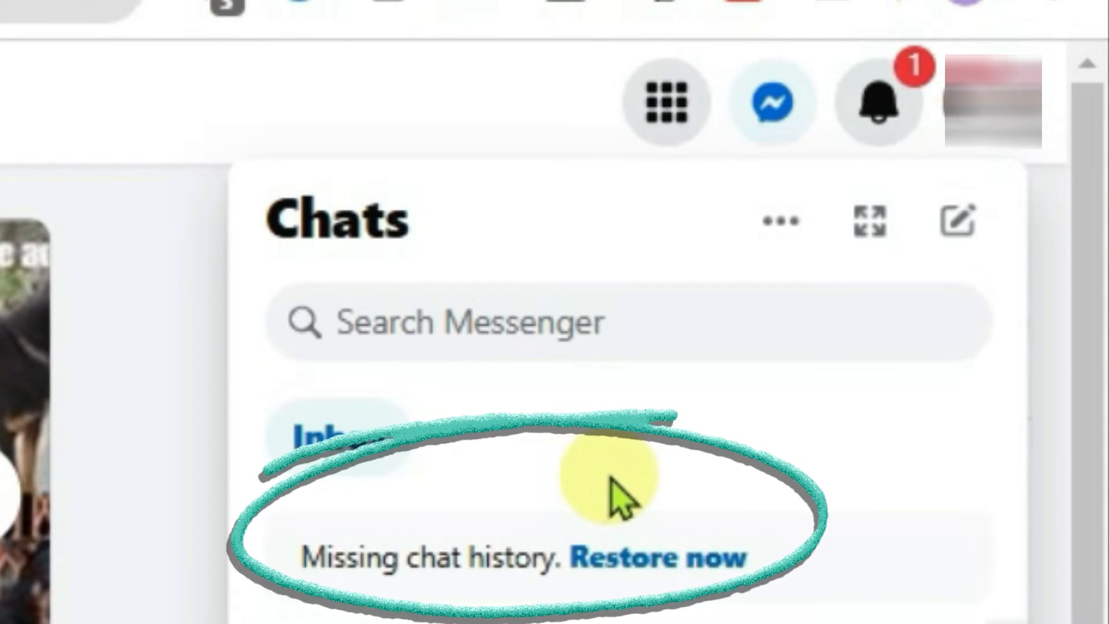
{"action": "mouse_move", "coordinate": [845, 562]}
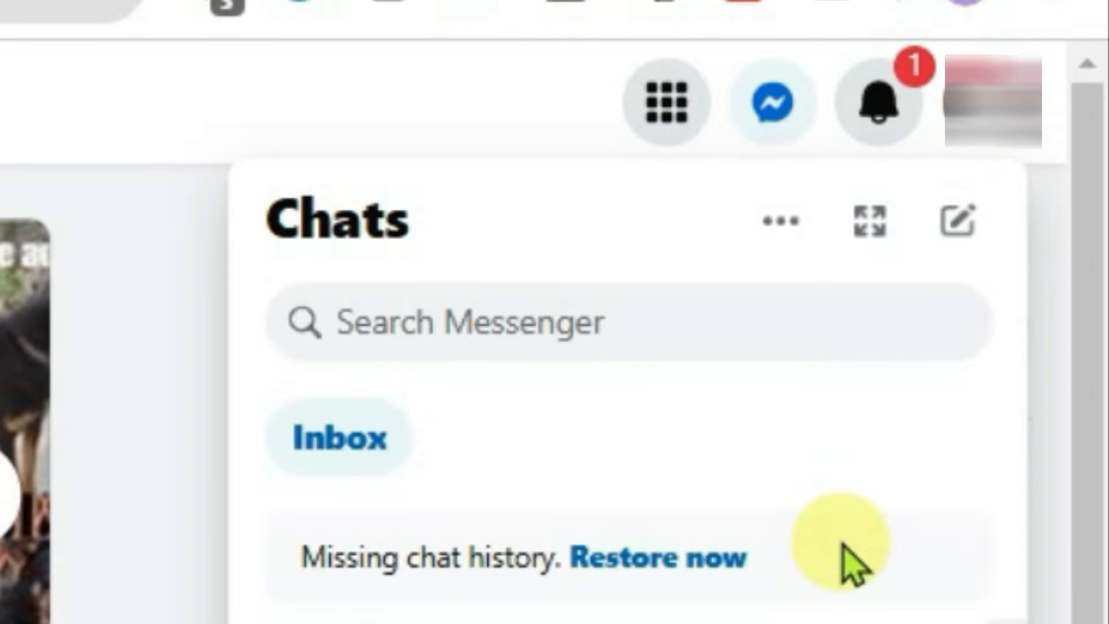
{"action": "mouse_move", "coordinate": [848, 537]}
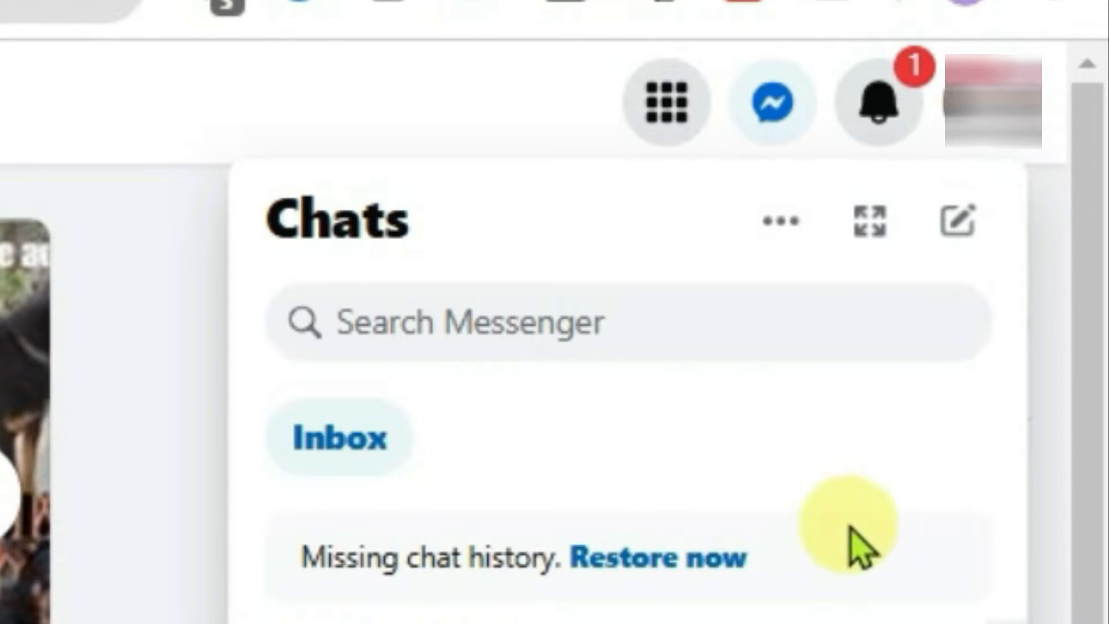
- Start 'Restore now' from the Missing chat history banner to reach the PIN prompt
{"action": "left_click", "coordinate": [661, 556]}
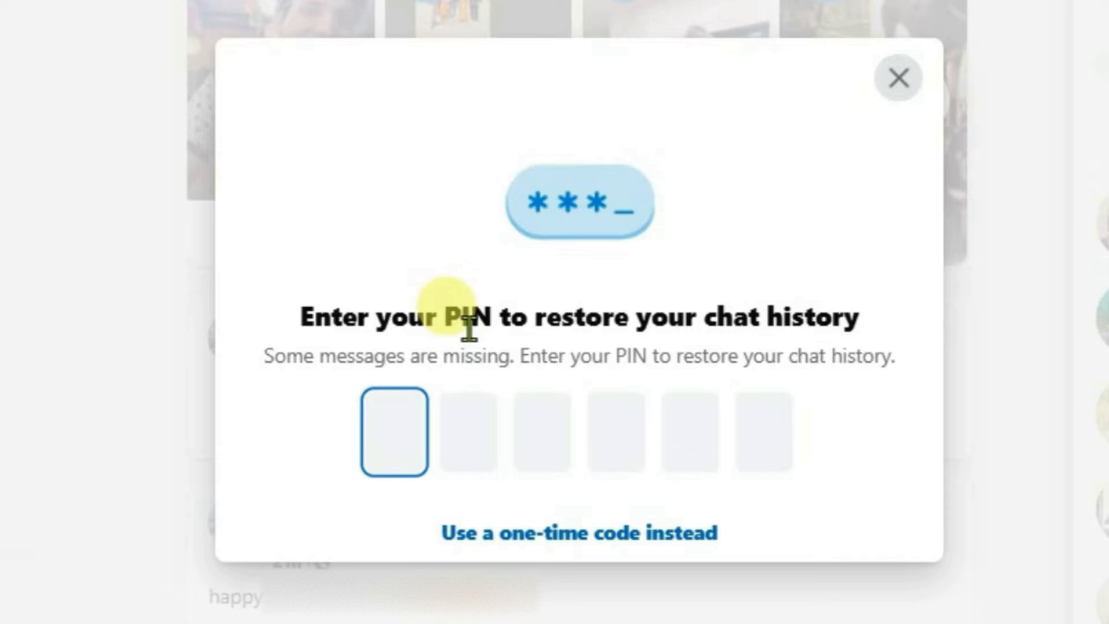
{"action": "mouse_move", "coordinate": [394, 431]}
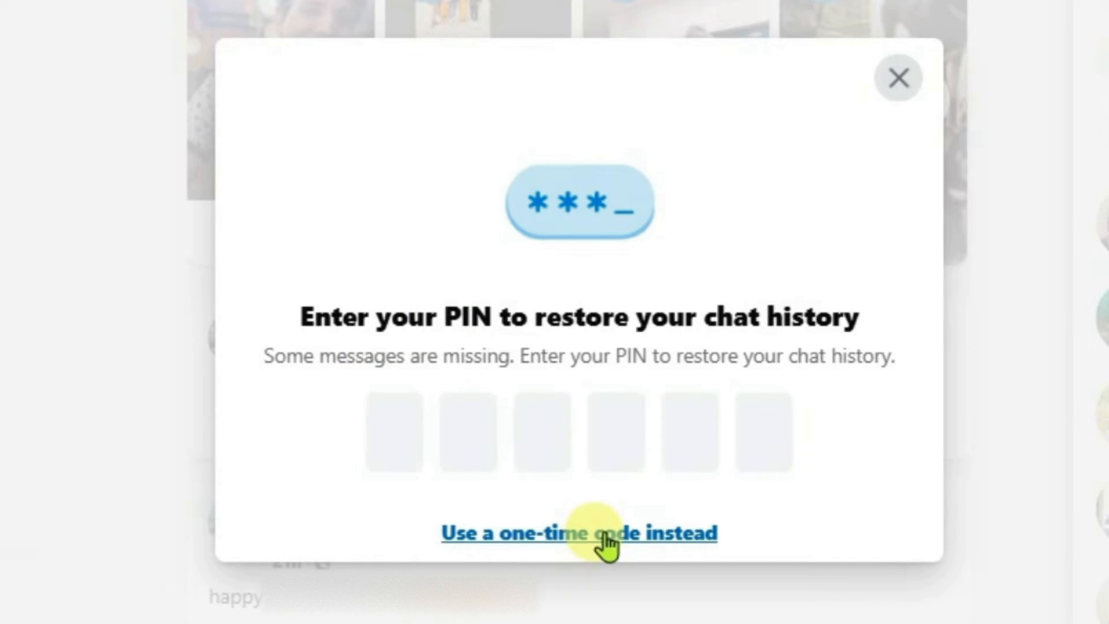
- Try the one-time code option, return to the PIN prompt, then dismiss the restore dialog
{"action": "left_click", "coordinate": [577, 531]}
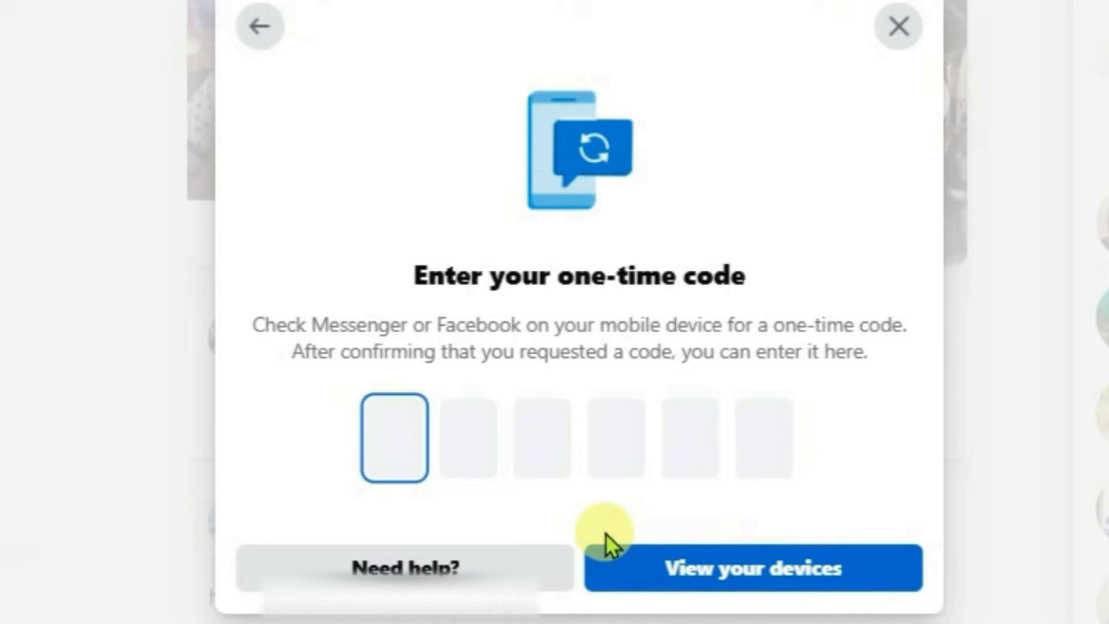
{"action": "mouse_move", "coordinate": [547, 450]}
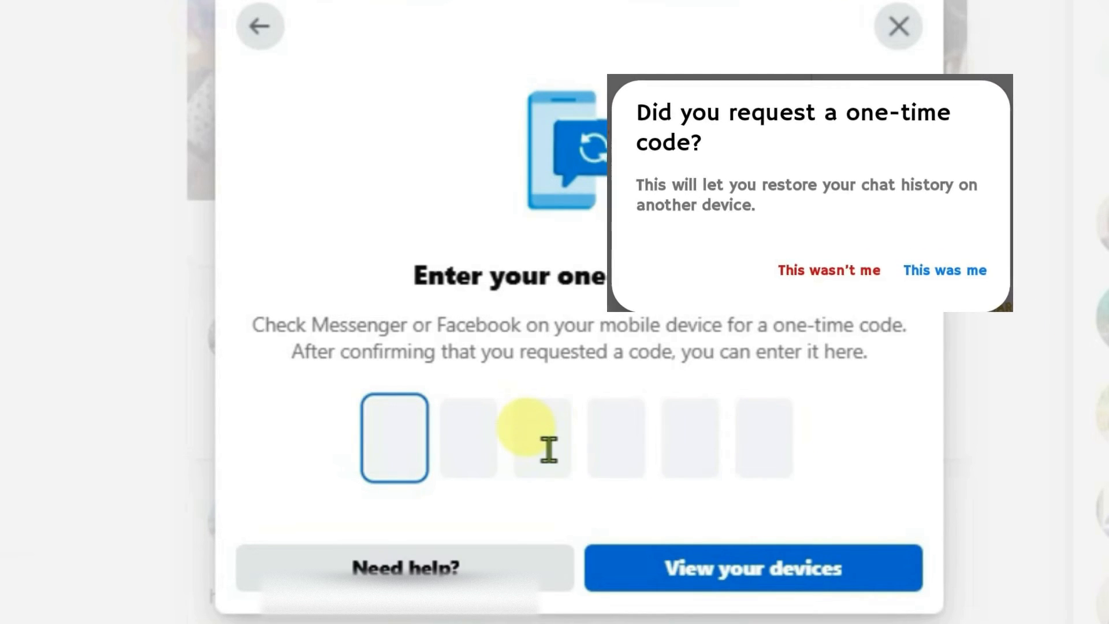
{"action": "mouse_move", "coordinate": [266, 184]}
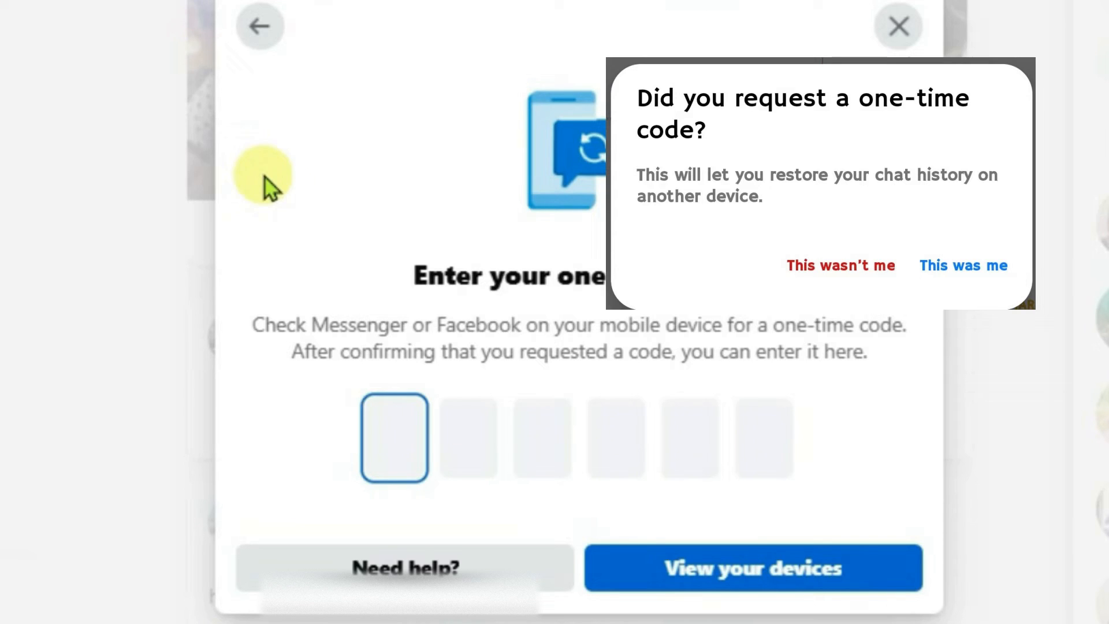
{"action": "left_click", "coordinate": [961, 265]}
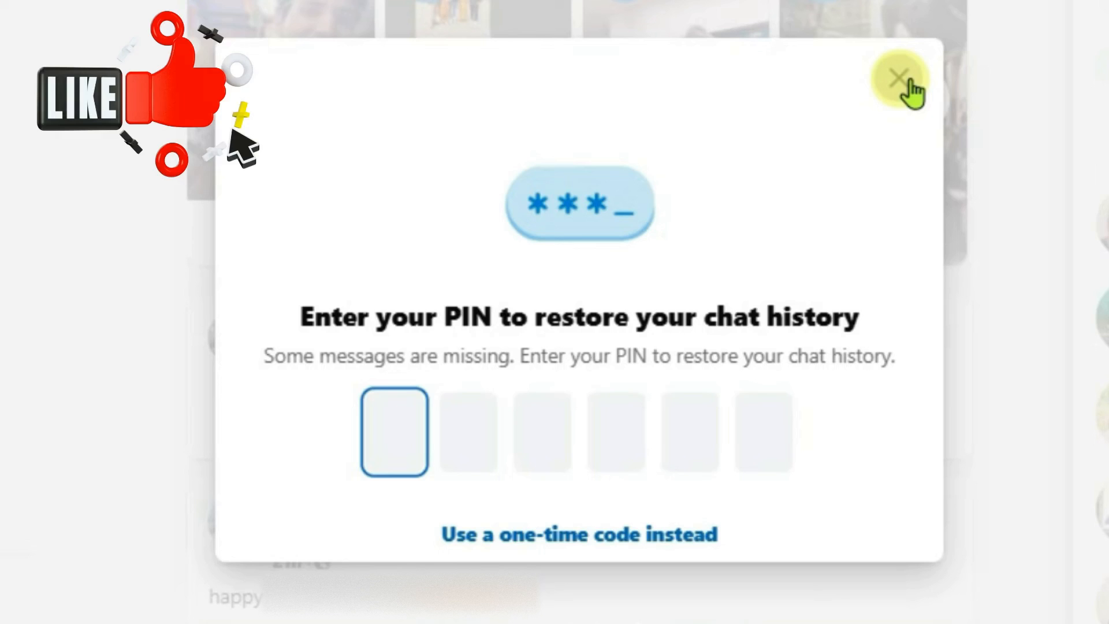
{"action": "left_click", "coordinate": [899, 76]}
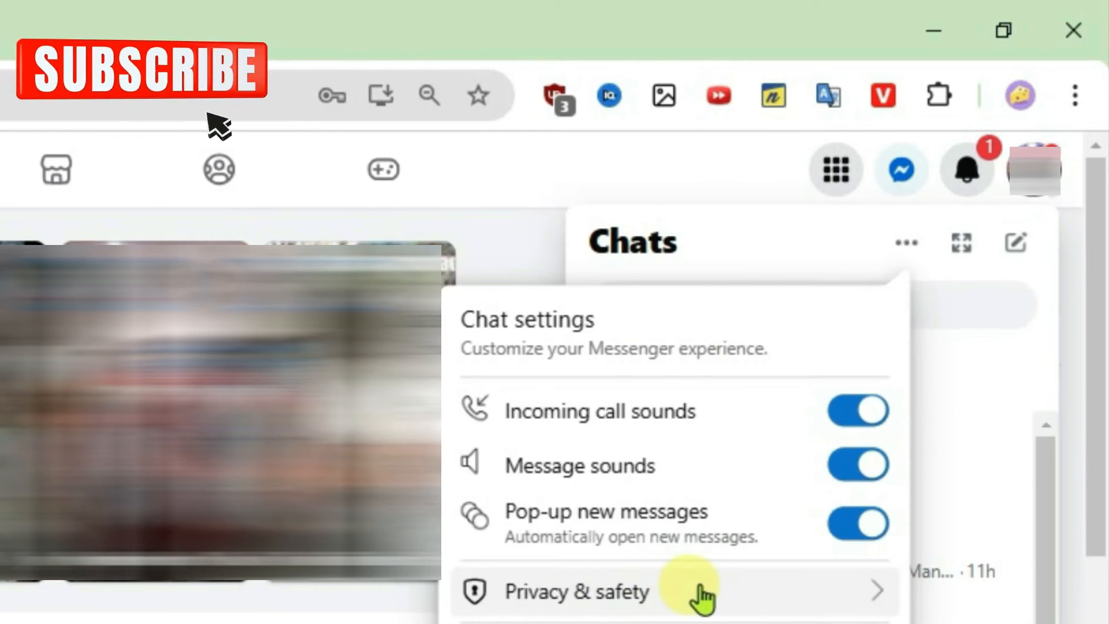
- Go into Privacy & safety to reach the secure storage backup settings
{"action": "left_click", "coordinate": [576, 591]}
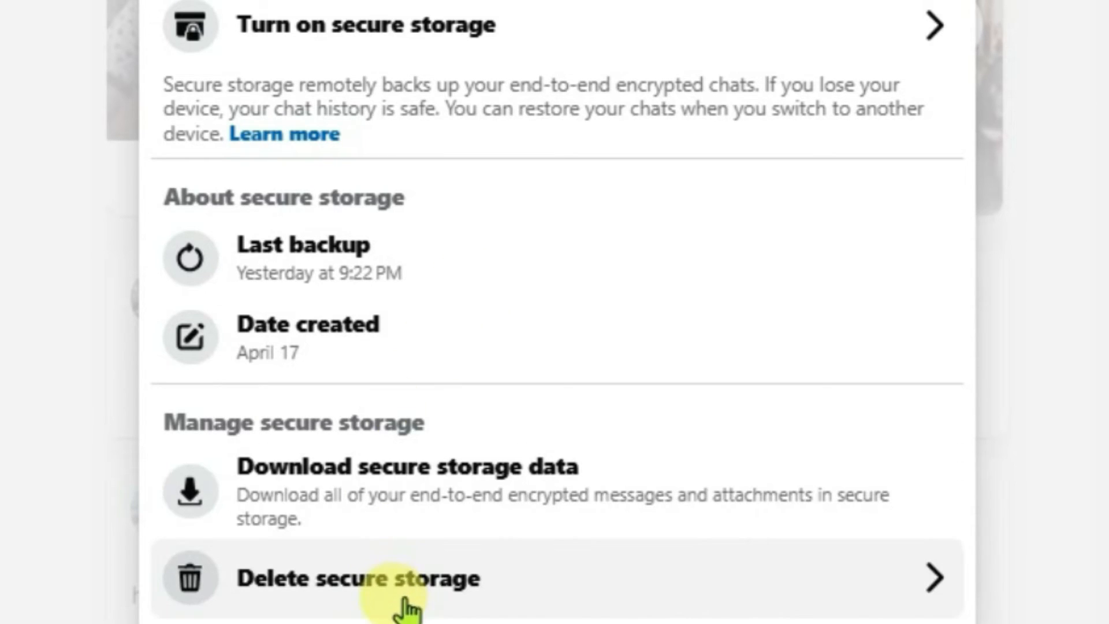
{"action": "left_click", "coordinate": [357, 578]}
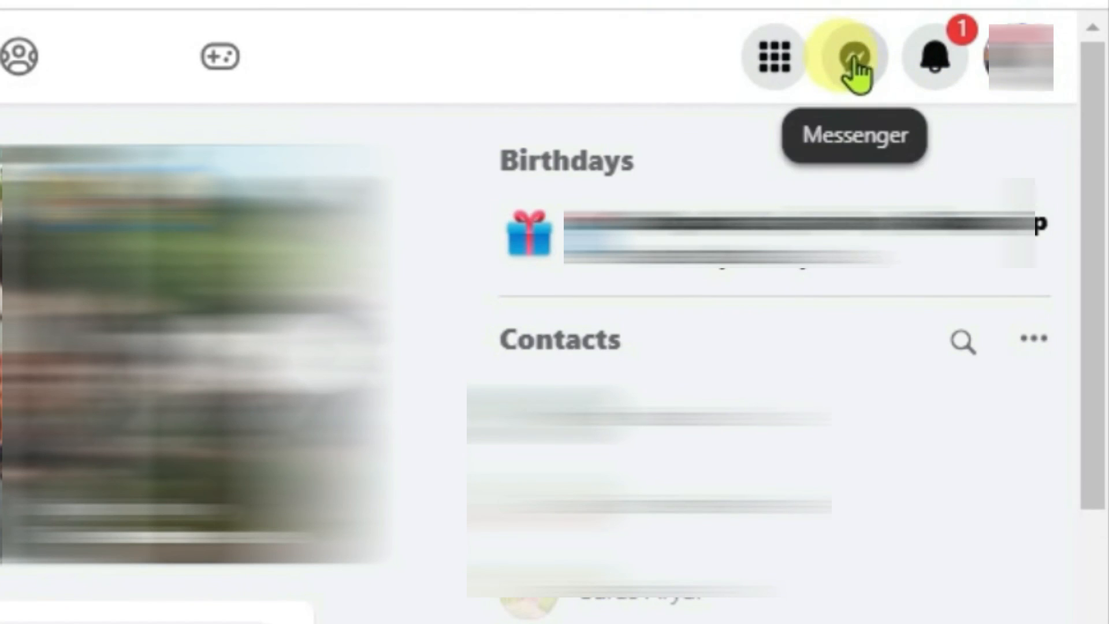
{"action": "left_click", "coordinate": [853, 58]}
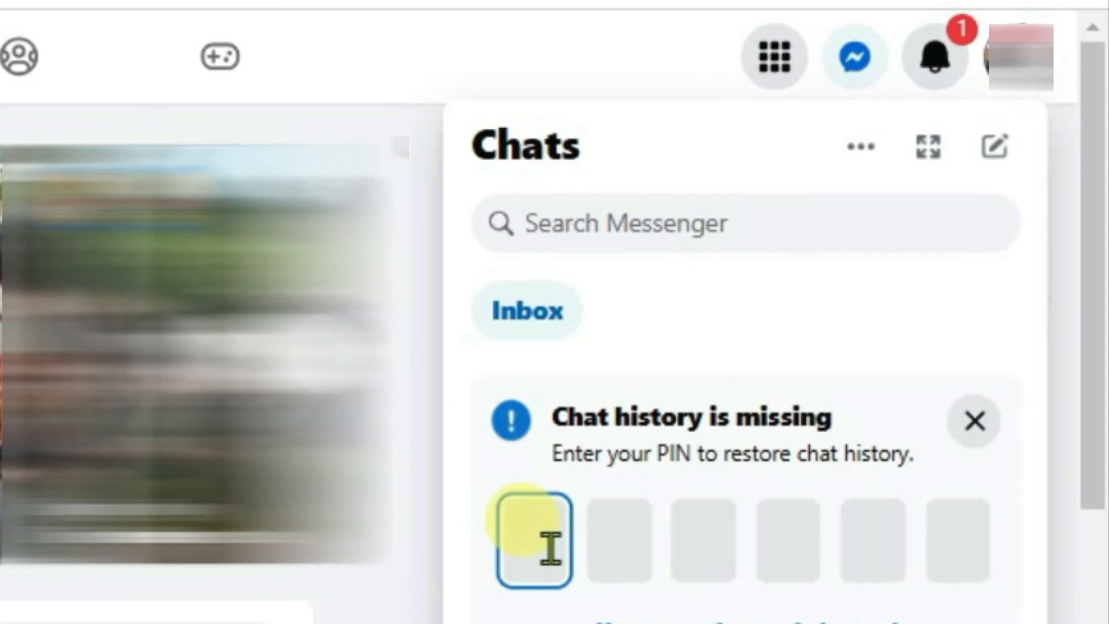
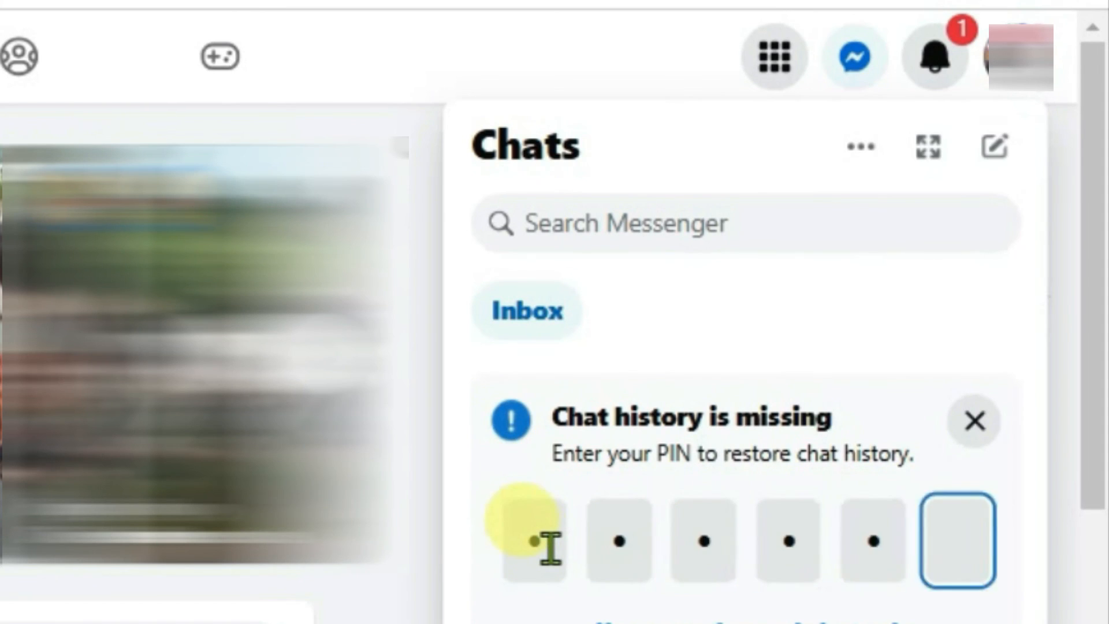
{"action": "left_click", "coordinate": [974, 421]}
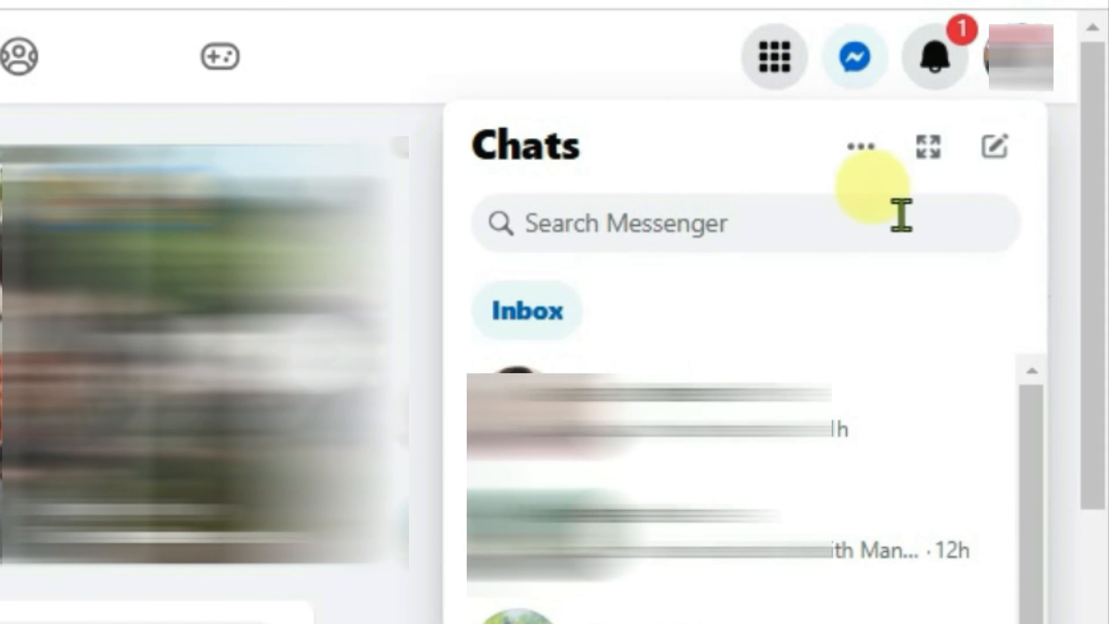